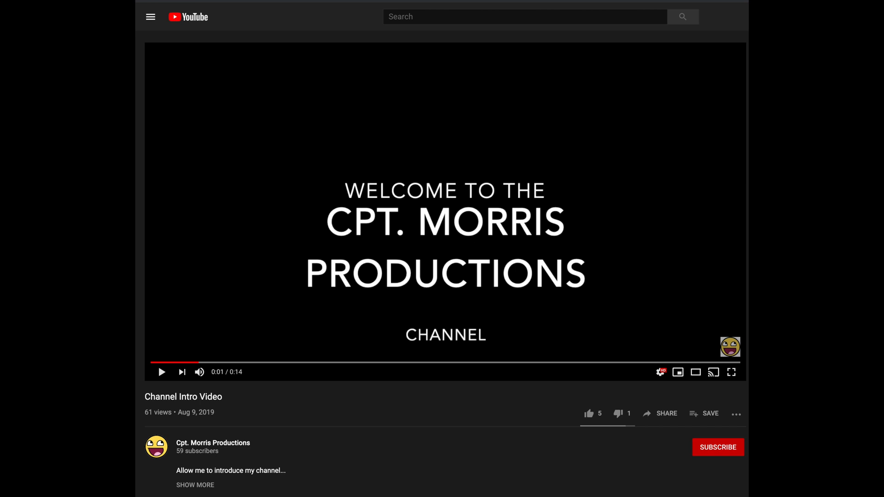
{"action": "mouse_move", "coordinate": [588, 414]}
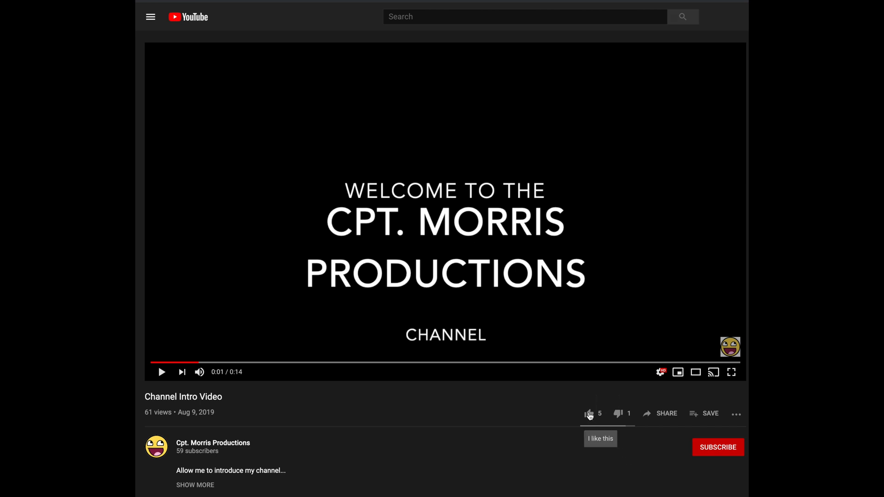
Step: Like the Cpt. Morris Productions 'Channel Intro Video' and subscribe to its channel
{"action": "left_click", "coordinate": [588, 414]}
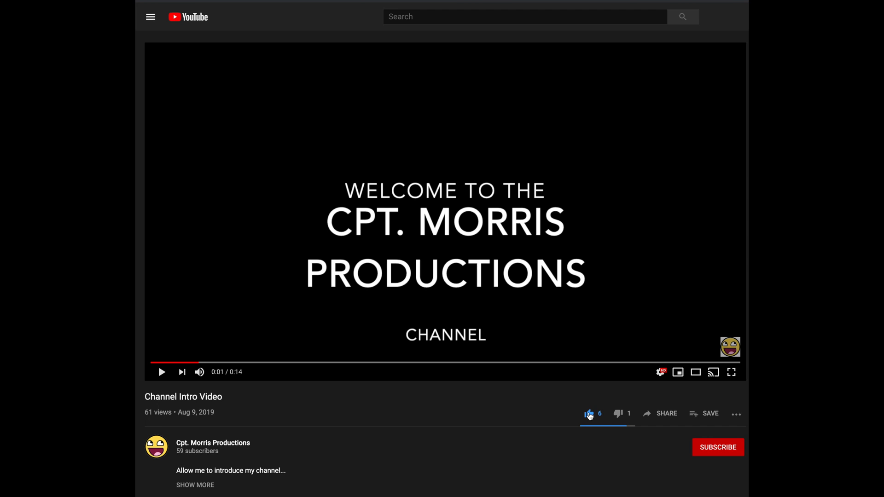
{"action": "left_click", "coordinate": [717, 448]}
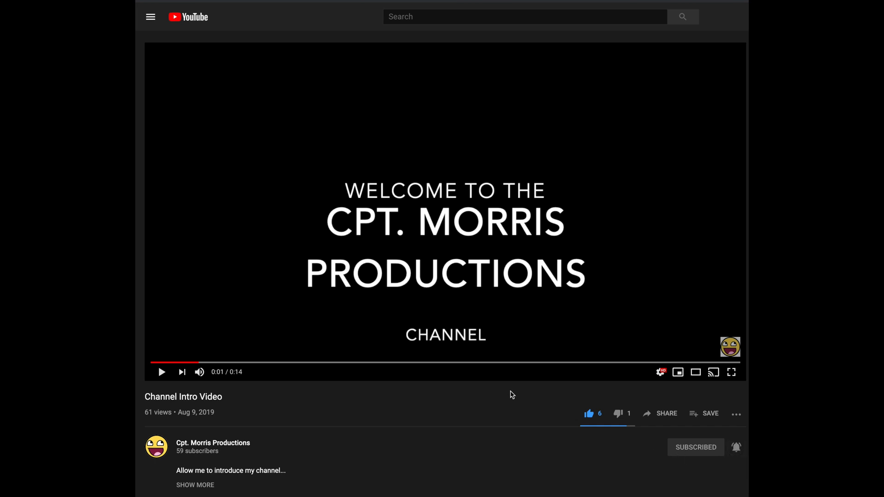
{"action": "mouse_move", "coordinate": [501, 392]}
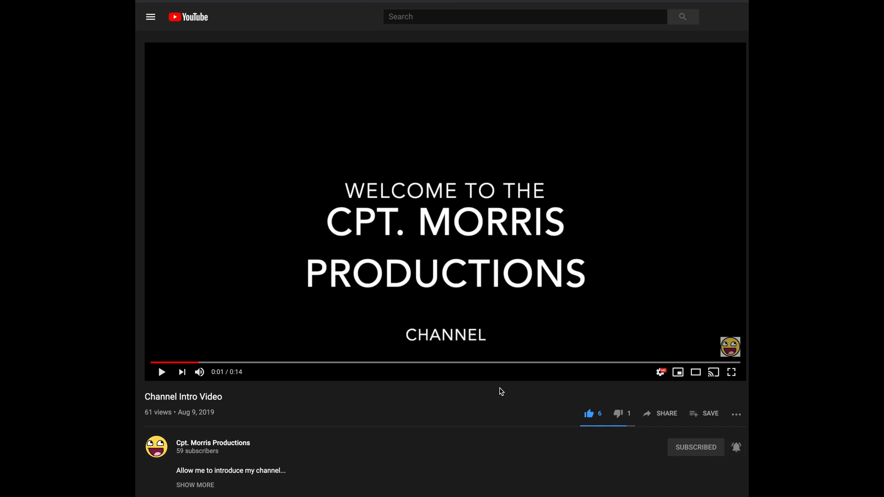